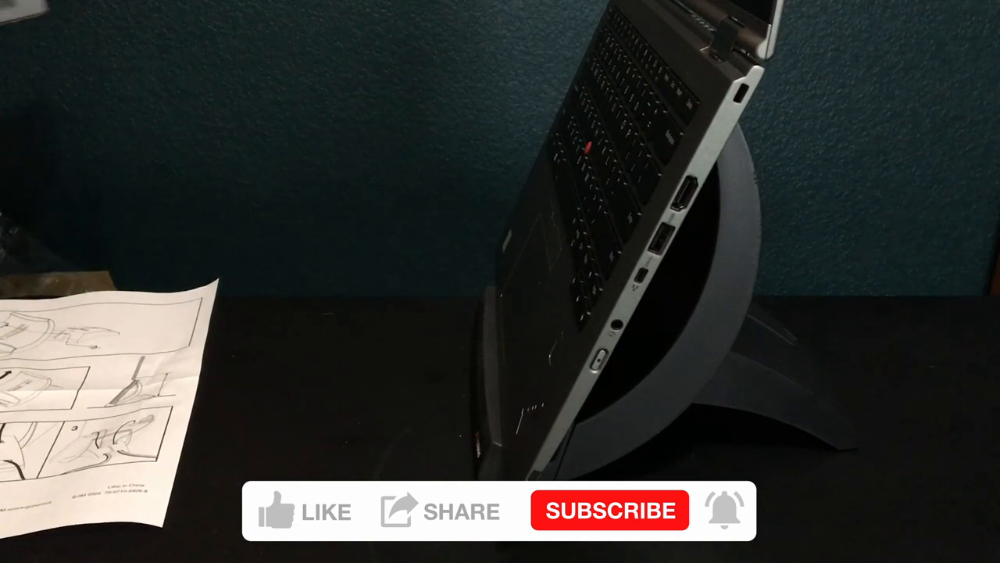
left_click(278, 510)
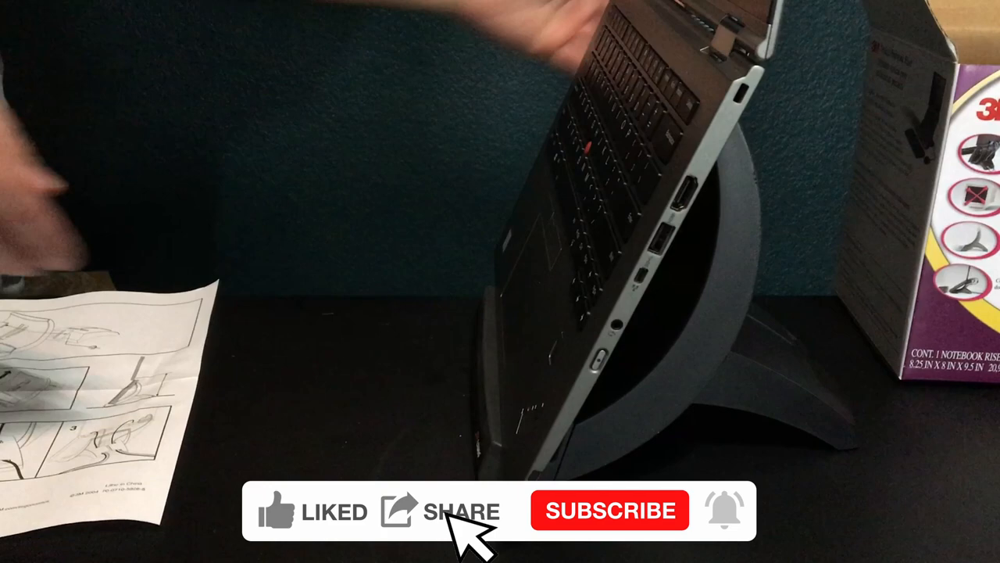
left_click(610, 510)
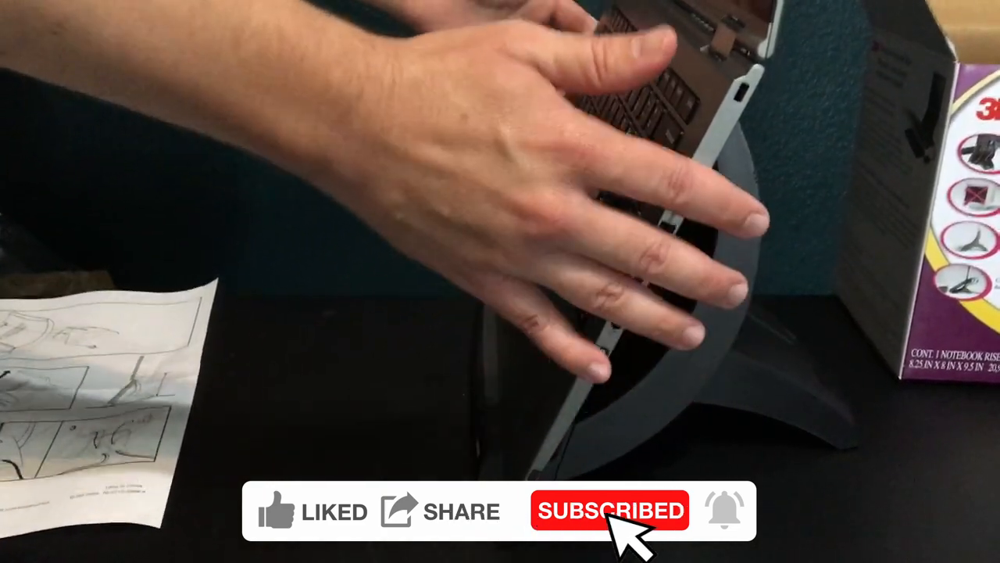